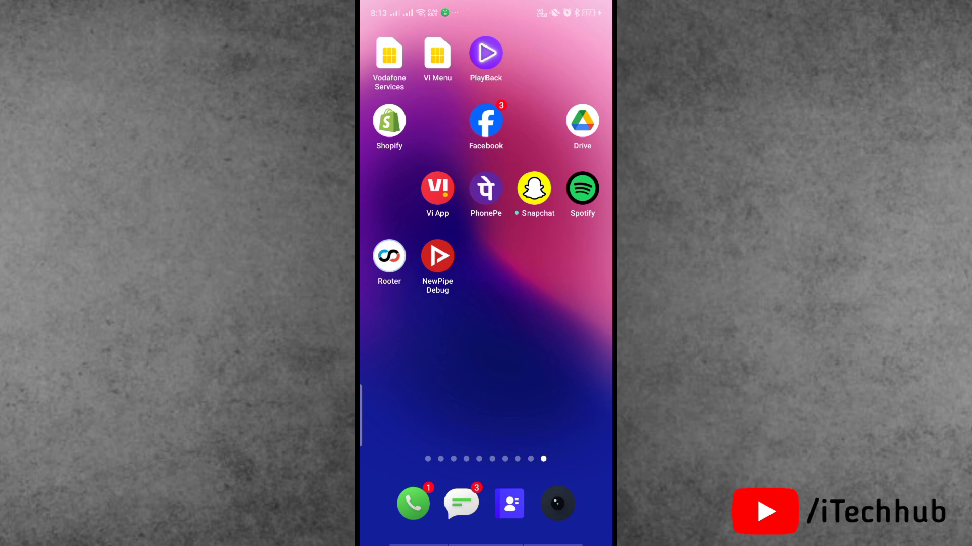
Launch NewPipe Debug from the home screen to its Trending feed
left_click(437, 255)
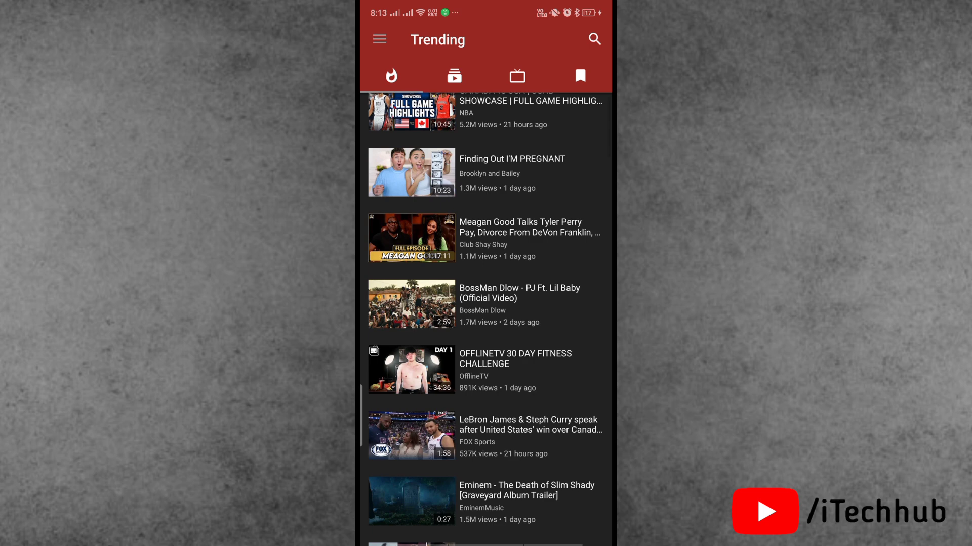
Open the newpipe-debug.zip GitHub link from the Keep note in Chrome
left_click(454, 76)
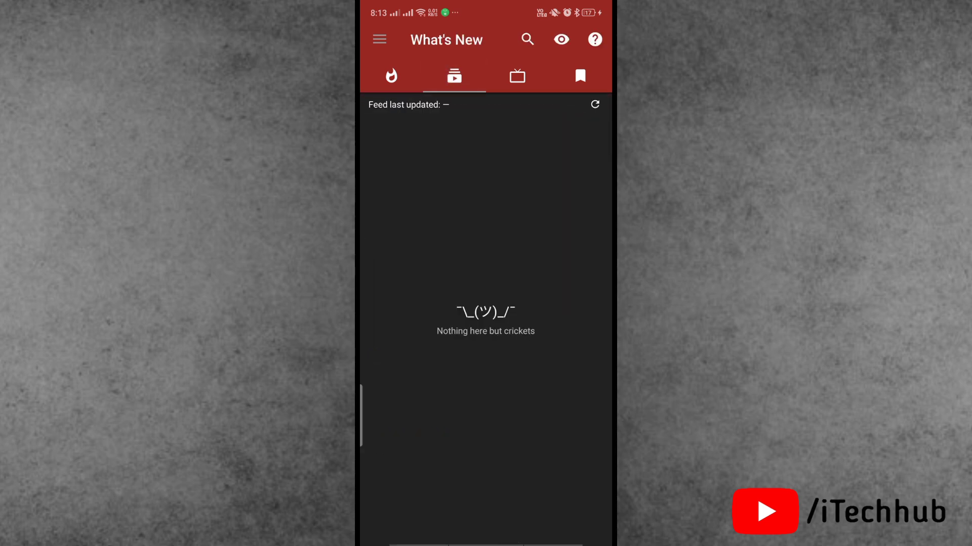
left_click(579, 75)
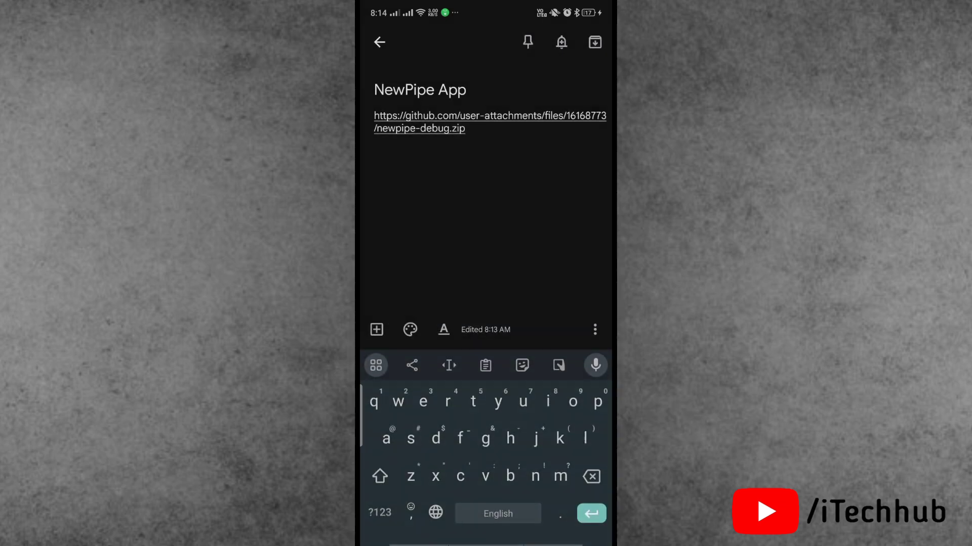
left_click(489, 122)
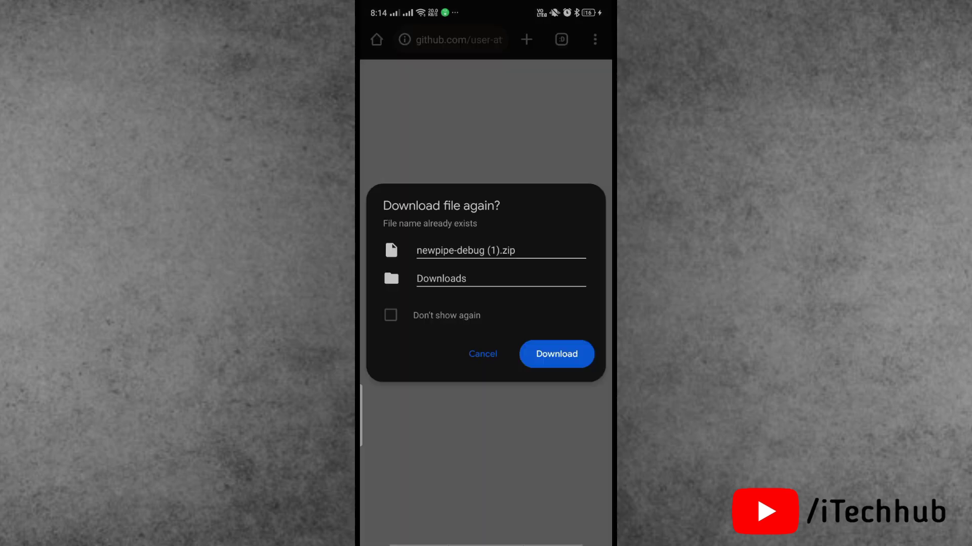
Confirm downloading newpipe-debug.zip again despite the existing copy
left_click(556, 354)
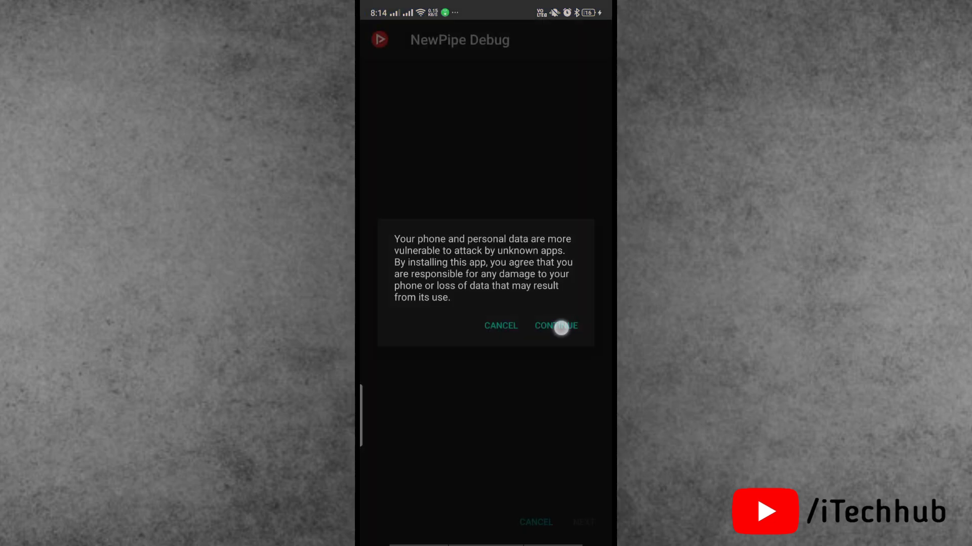
Accept the unknown-app warning, install the NewPipe Debug update, and launch it
left_click(554, 325)
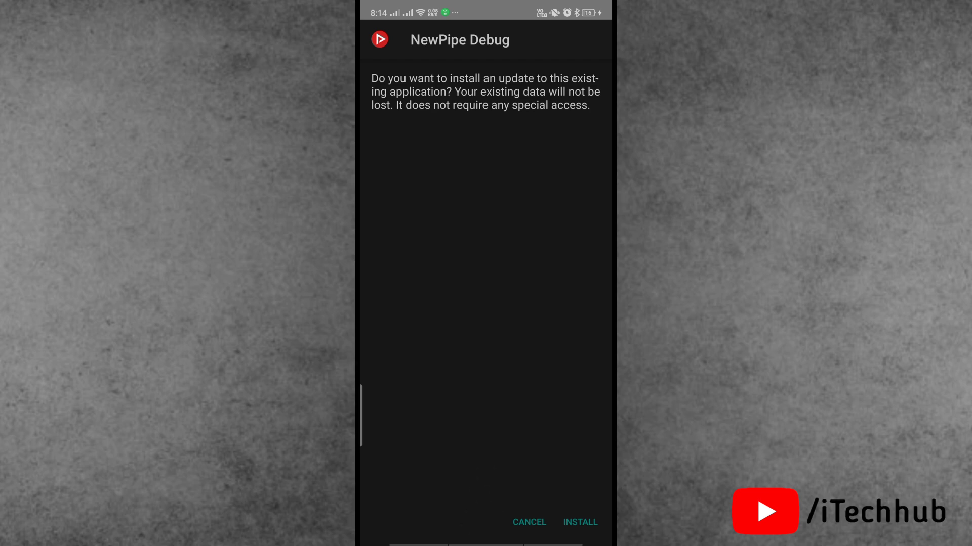
left_click(579, 522)
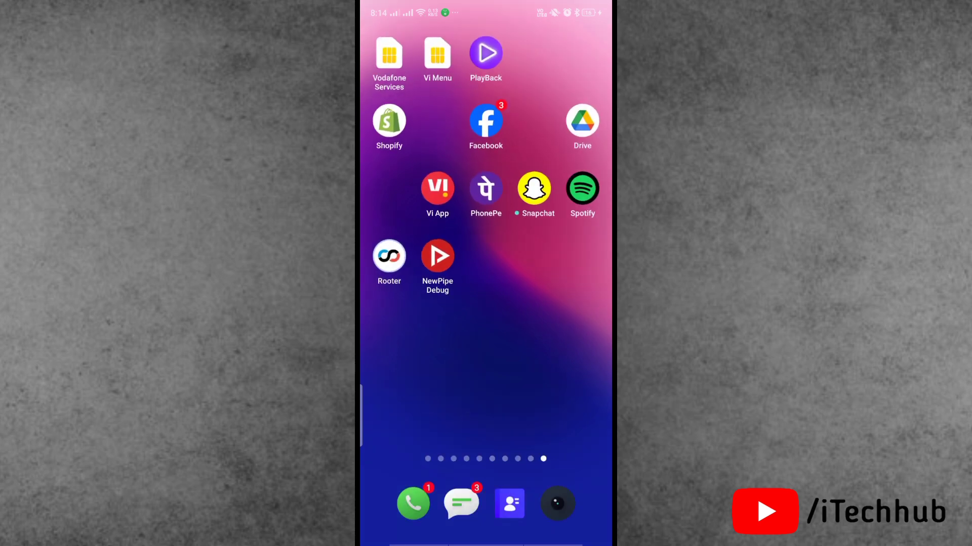
left_click(437, 255)
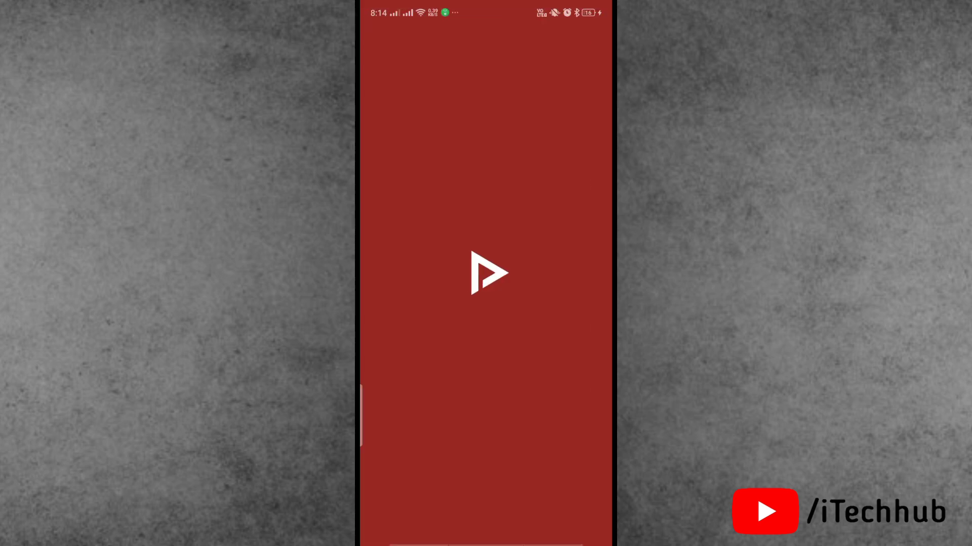